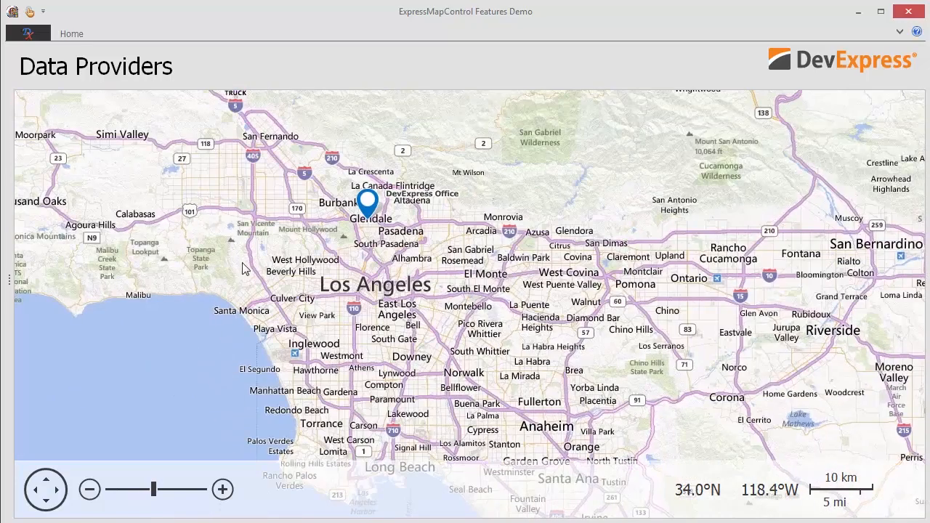
# Switch the demo's Los Angeles map to a terrain-style imagery provider.
pyautogui.click(72, 34)
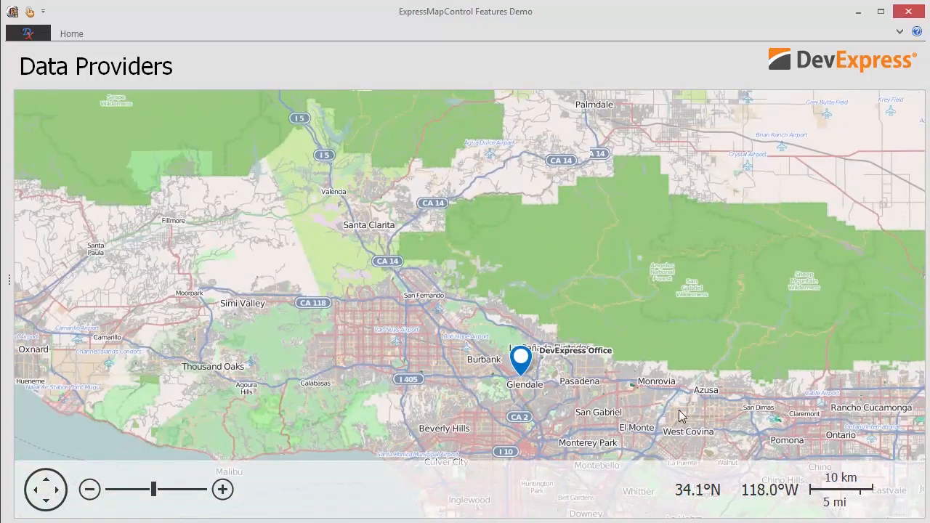
pyautogui.click(90, 489)
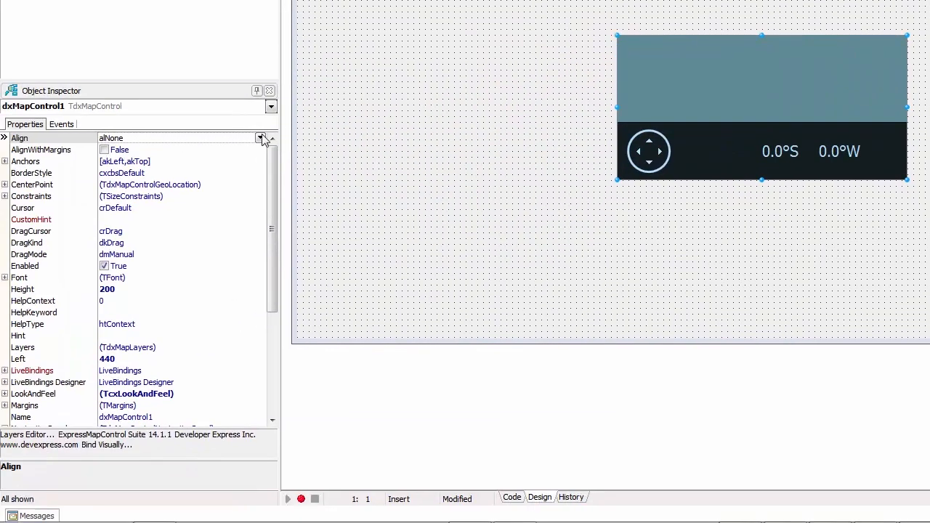
# Set dxMapControl1's Align property to alClient so the map fills the form.
pyautogui.click(262, 138)
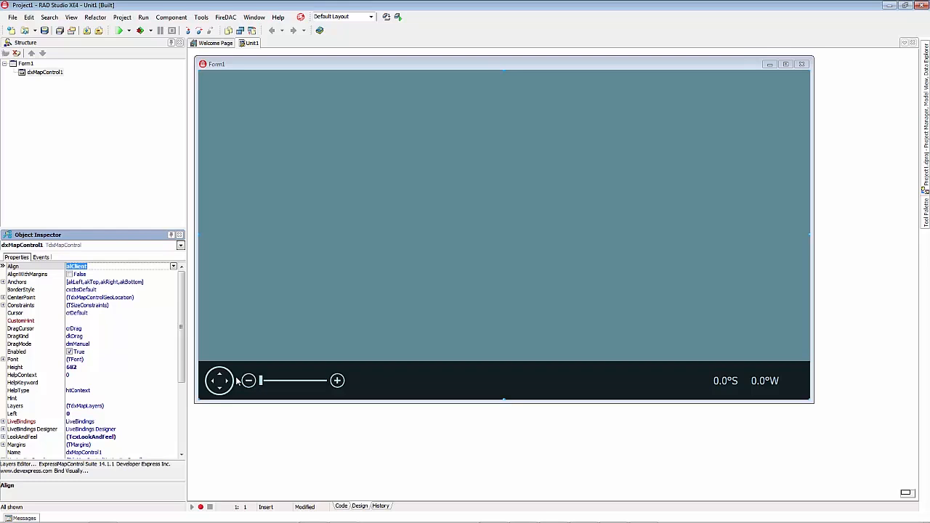
pyautogui.moveTo(293, 328)
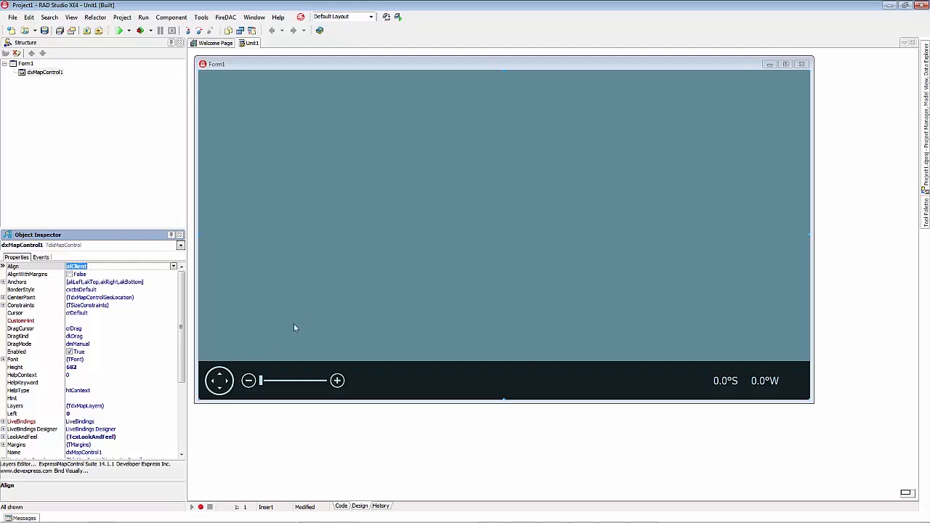
pyautogui.moveTo(350, 265)
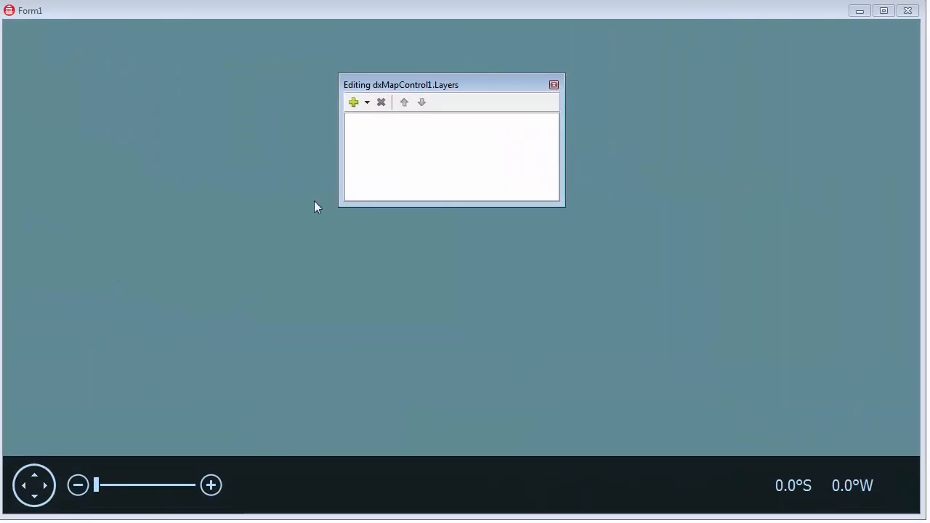
# Add an Image Tile Layer using the OpenStreetMapImageryDataProvider.
pyautogui.click(366, 102)
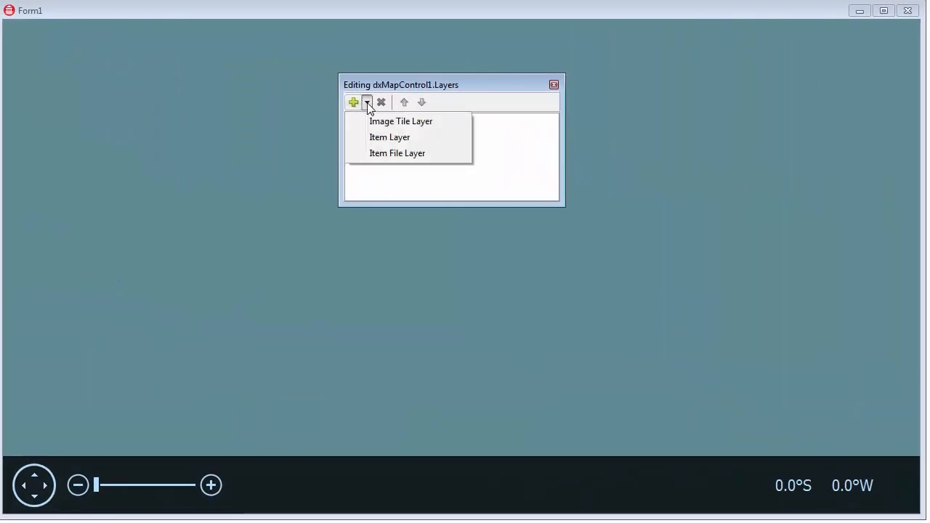
pyautogui.click(401, 121)
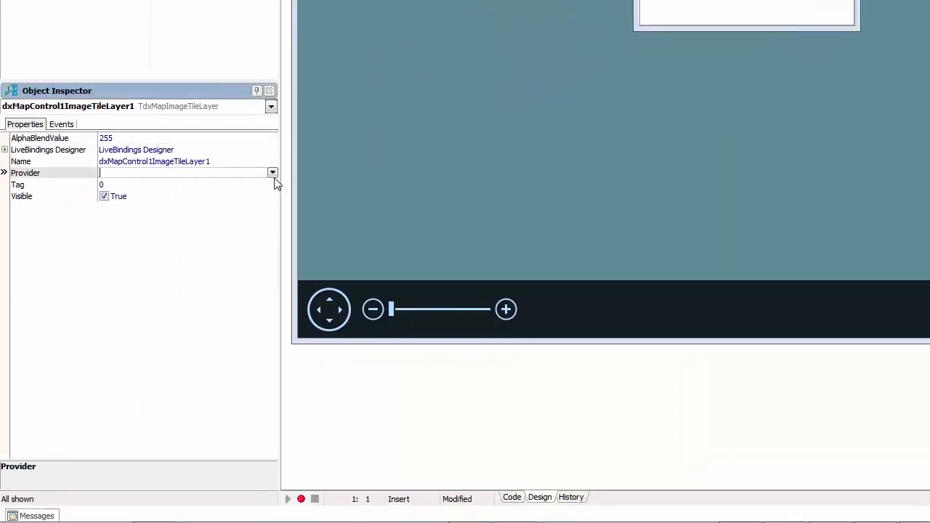
pyautogui.click(273, 173)
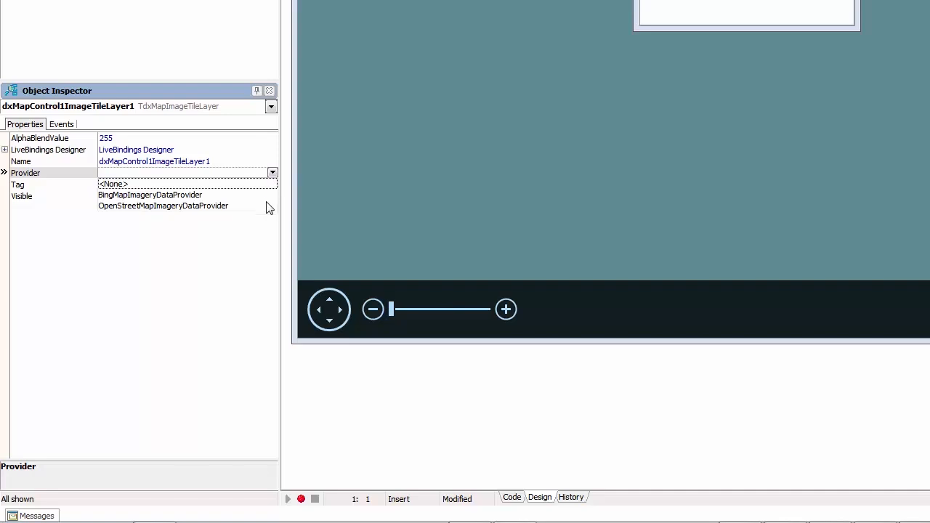
pyautogui.click(163, 207)
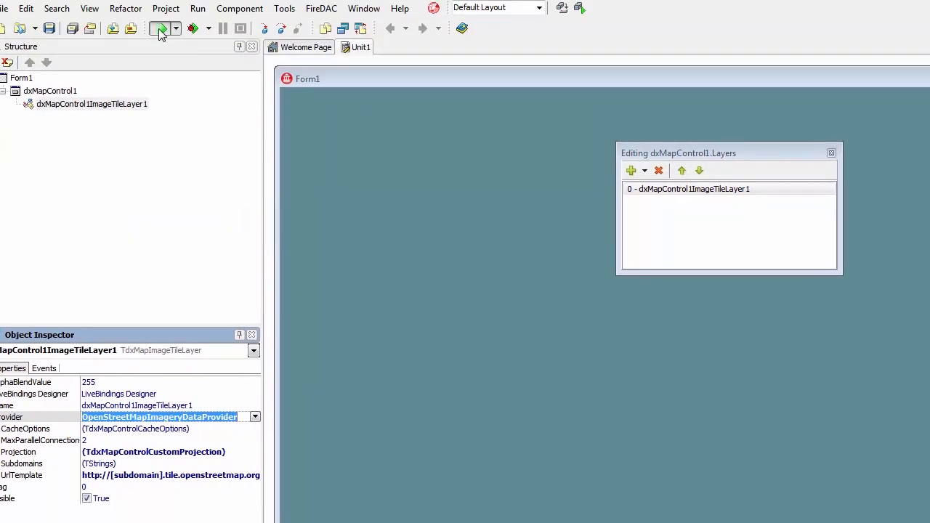
# Build and run the project.
pyautogui.click(159, 29)
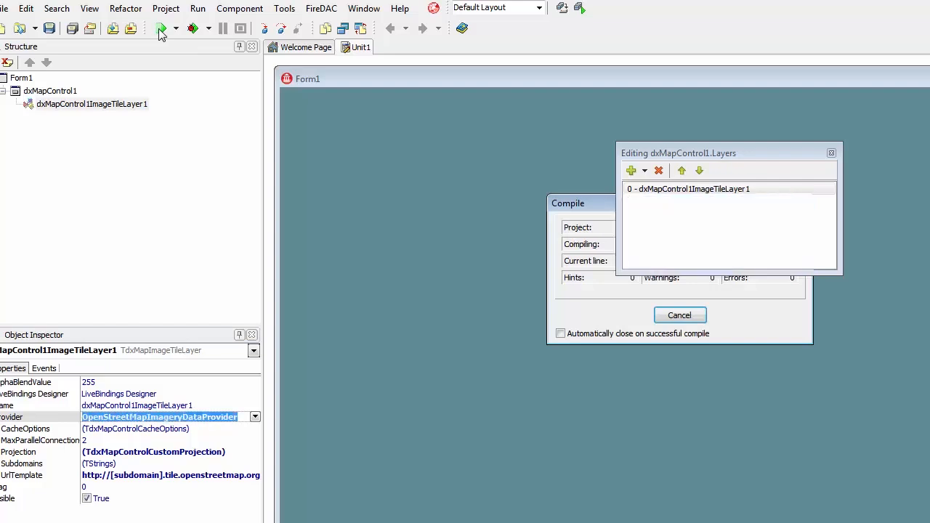
pyautogui.click(162, 29)
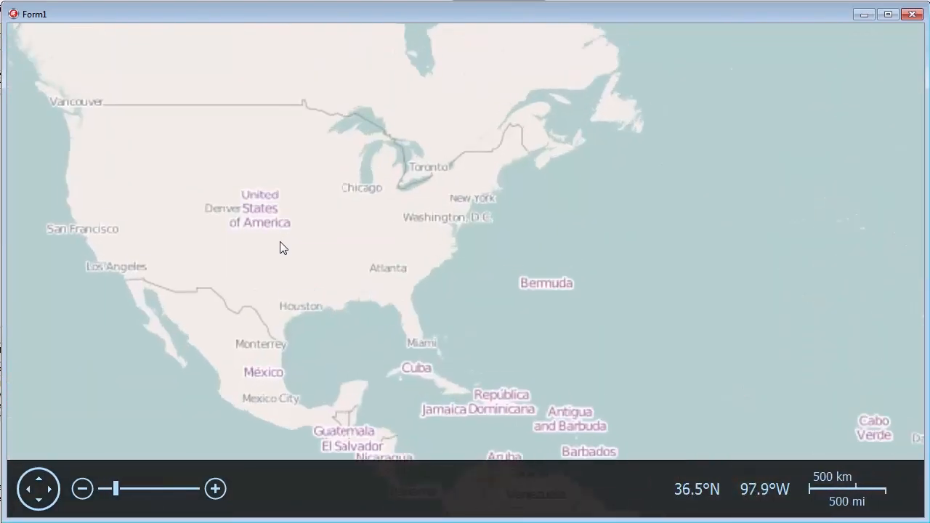
# Pan the live map to the whole world and zoom in near Greenland and Iceland.
pyautogui.moveTo(284, 247); pyautogui.dragTo(410, 378)
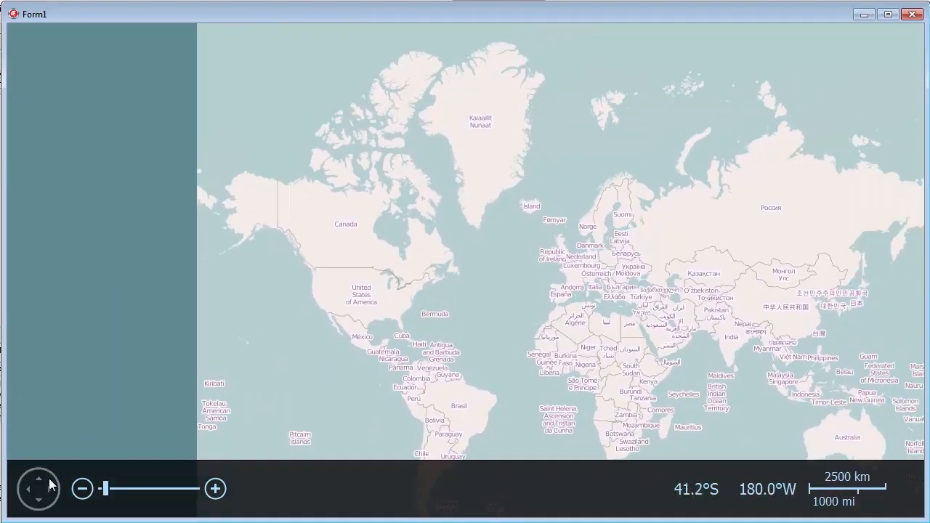
pyautogui.moveTo(105, 489); pyautogui.dragTo(120, 488)
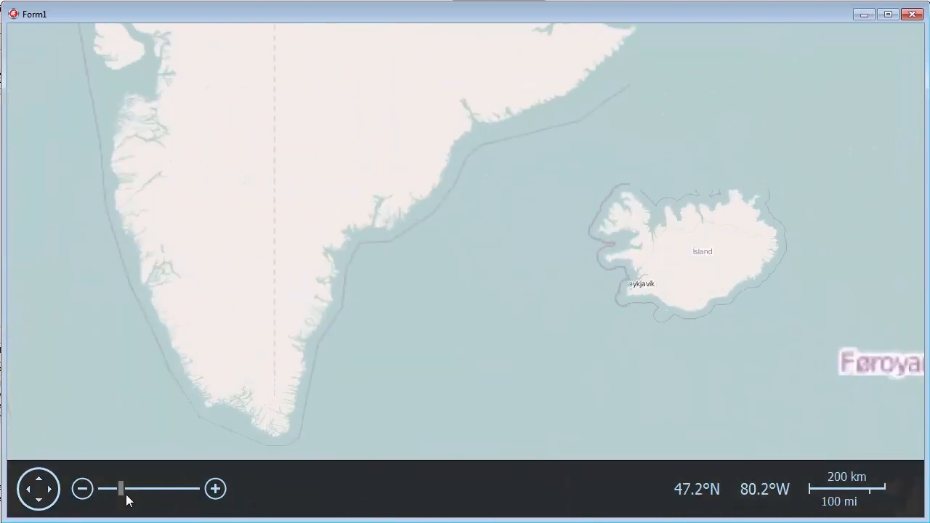
pyautogui.moveTo(119, 488); pyautogui.dragTo(100, 489)
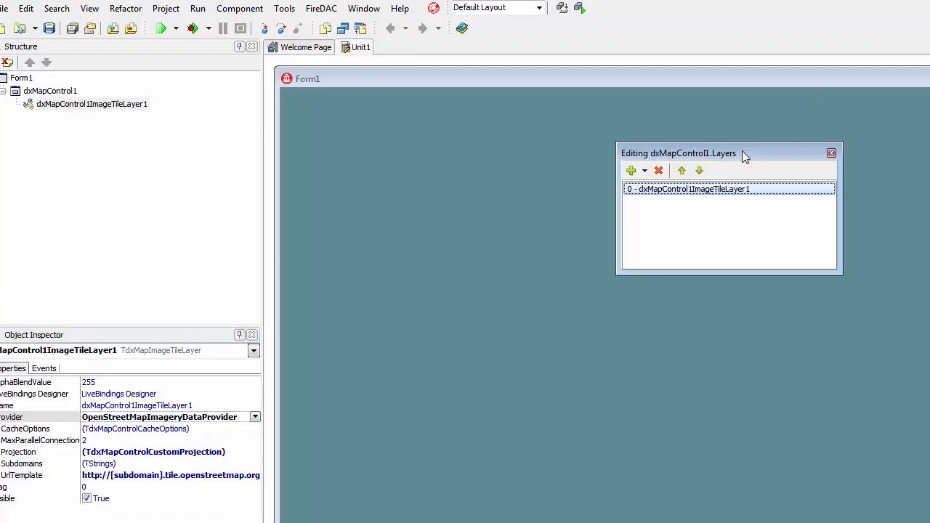
# Add an Item Layer beneath the image tile layer.
pyautogui.click(644, 170)
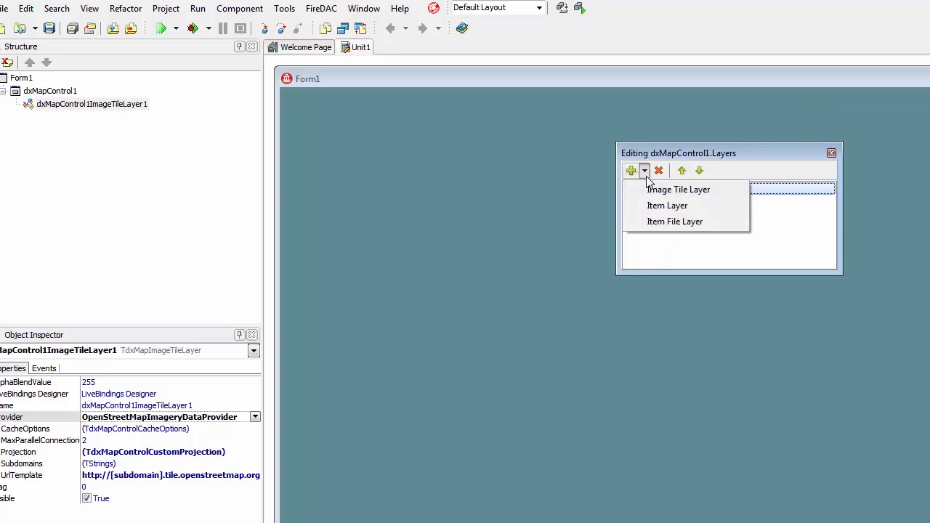
pyautogui.click(665, 205)
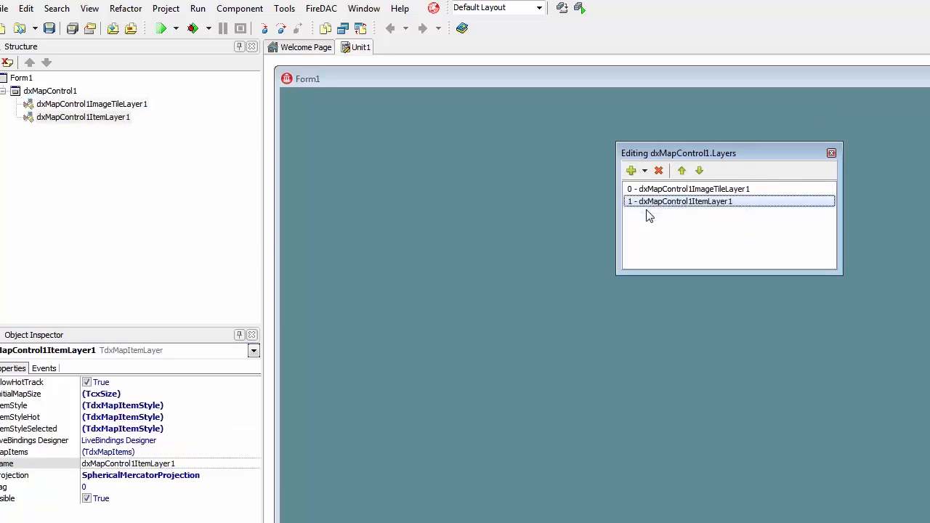
pyautogui.moveTo(602, 224)
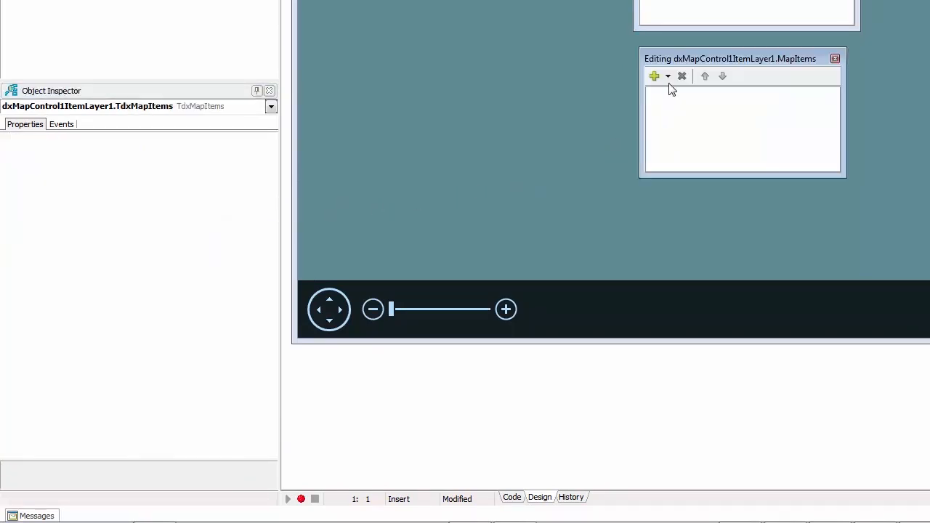
# Add a custom element 'DevExpress Offices' at latitude 34.15.
pyautogui.click(666, 75)
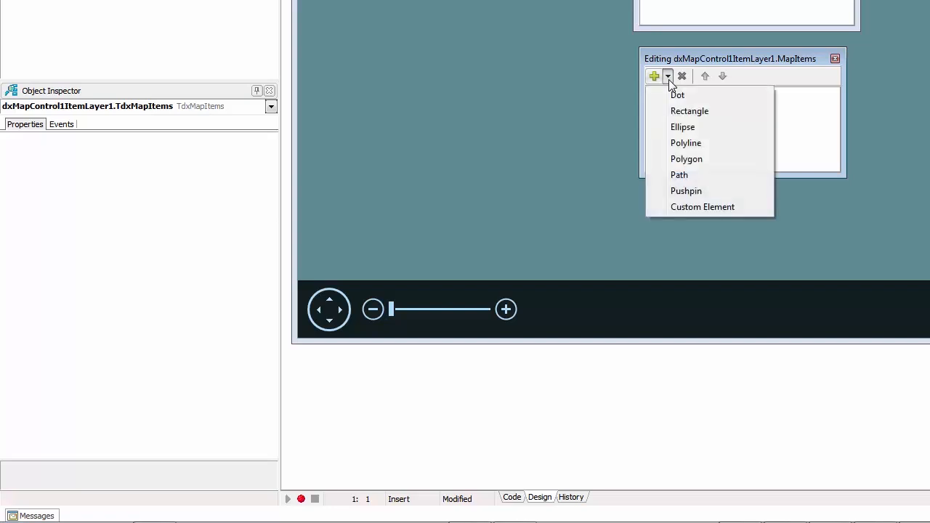
pyautogui.moveTo(669, 104)
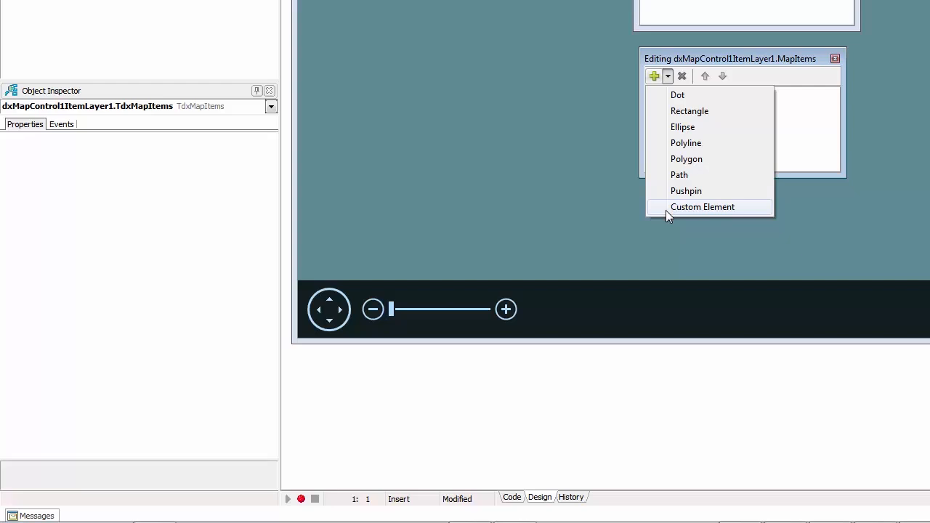
pyautogui.click(702, 206)
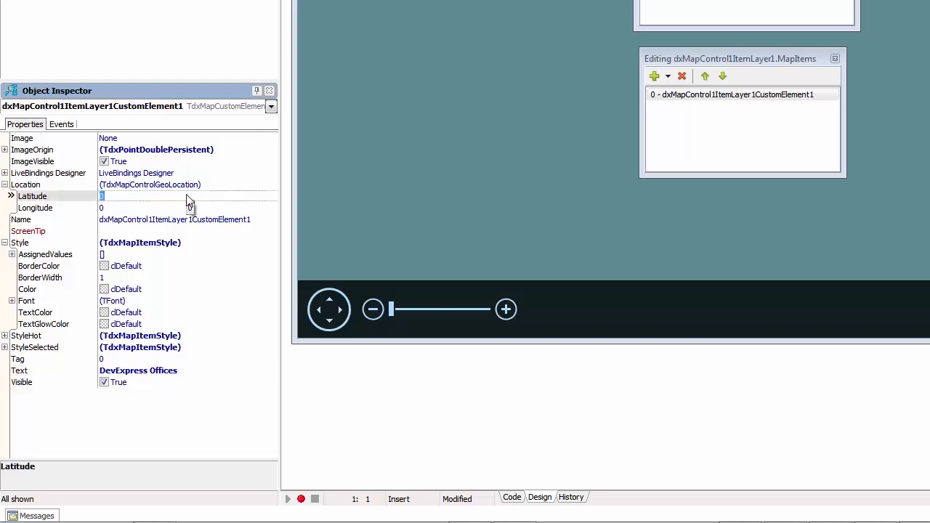
pyautogui.write('34.1532')
pyautogui.click(189, 208)
pyautogui.write('-118.2')
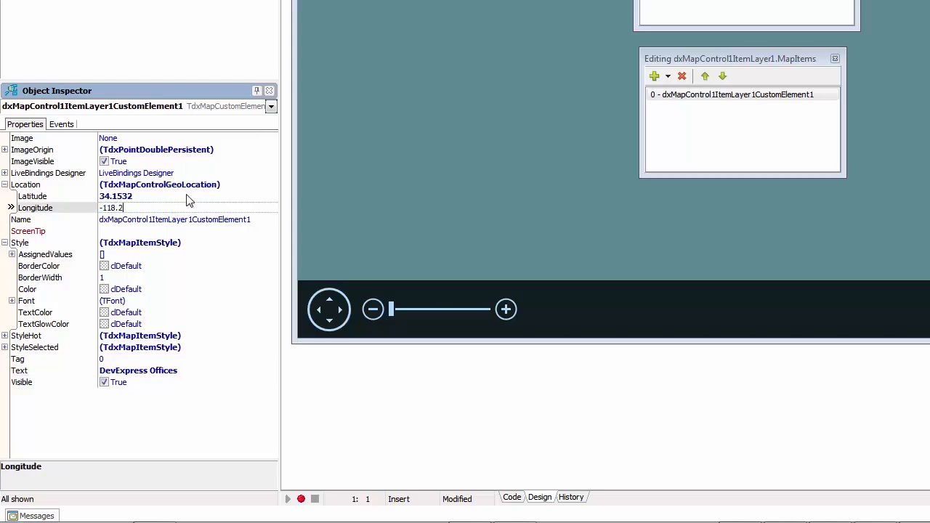
# Add a second custom element 'Training Event' at latitude 50.3305, longitude 7.7287.
pyautogui.click(665, 76)
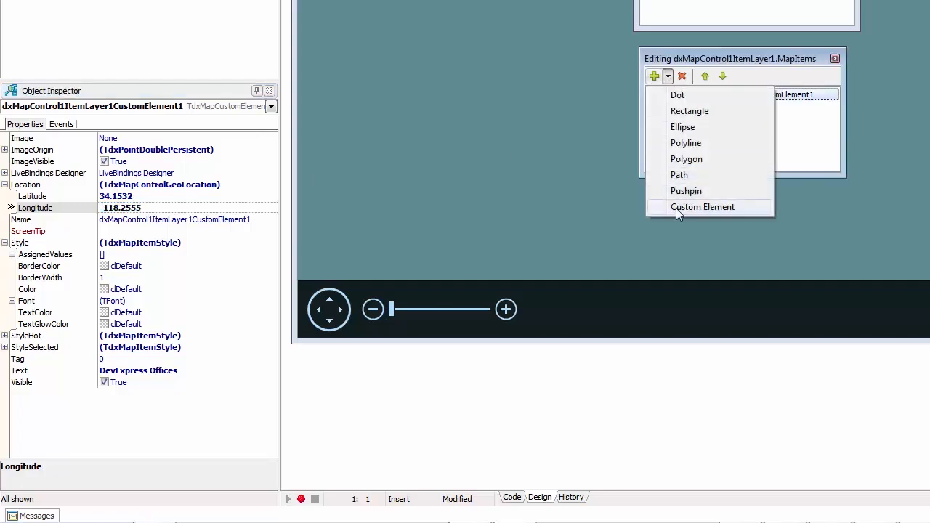
pyautogui.click(702, 206)
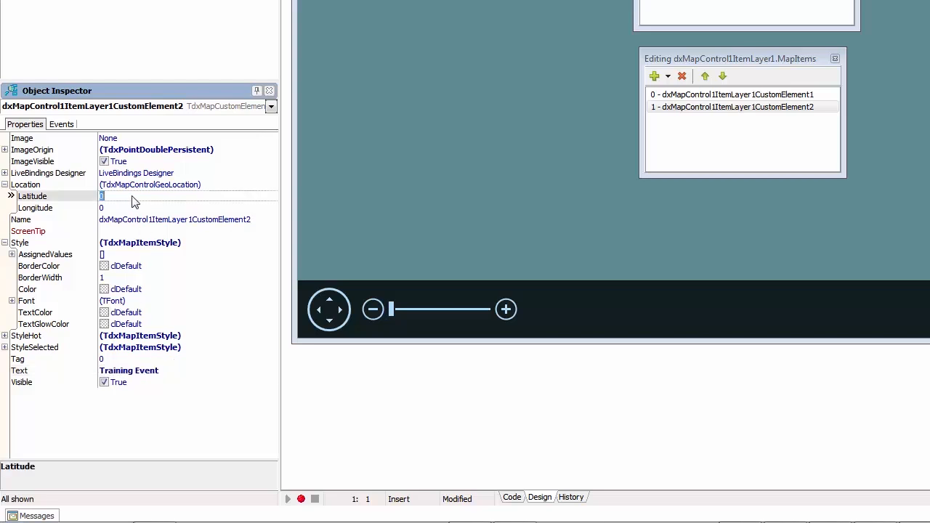
pyautogui.write('50.3305')
pyautogui.click(189, 208)
pyautogui.write('7.7287')
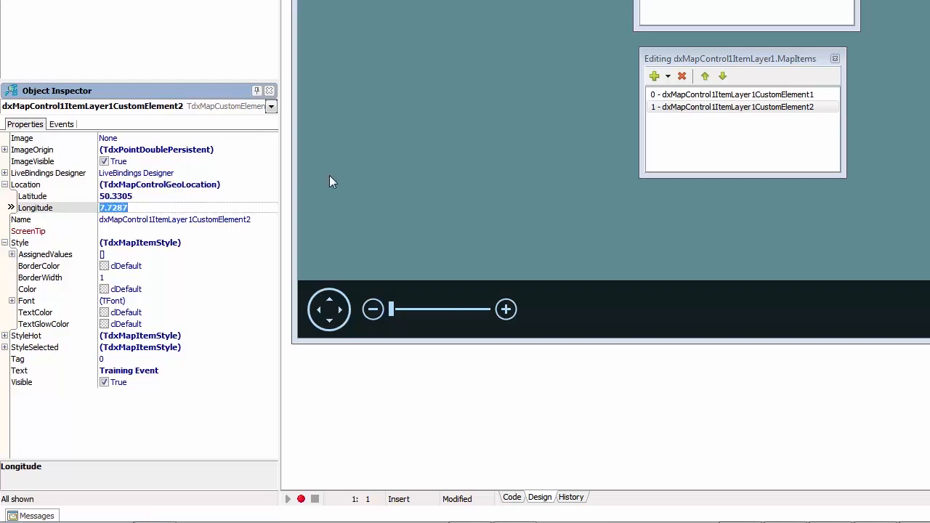
# Add a polyline item with its first geo point at 34.1532, -118.25.
pyautogui.click(668, 76)
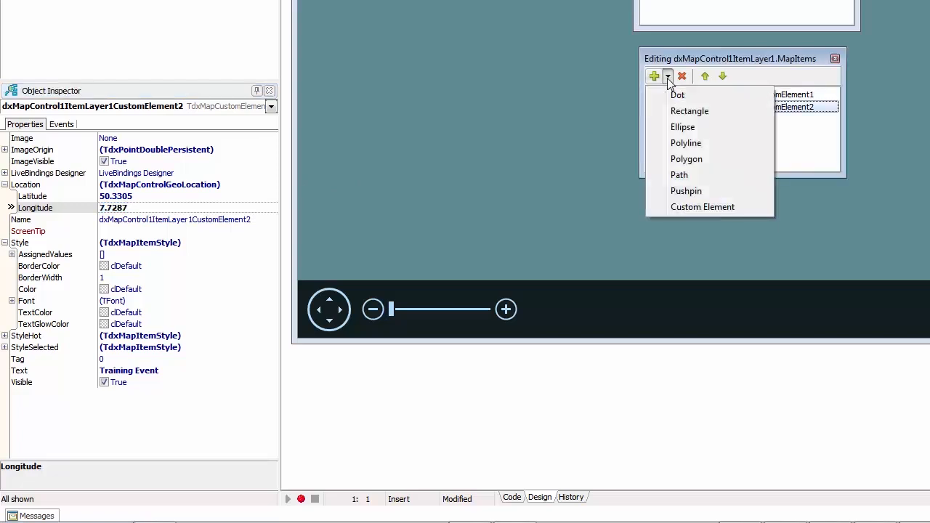
pyautogui.moveTo(665, 144)
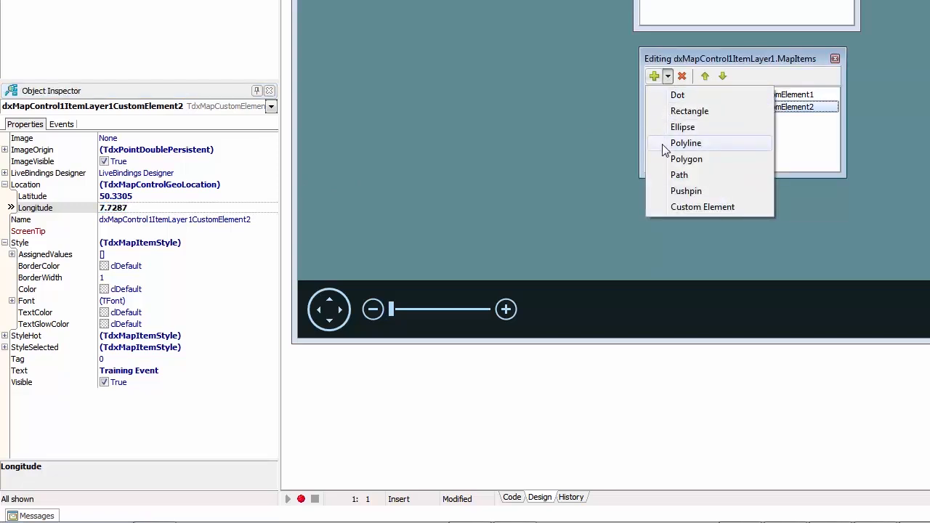
pyautogui.click(686, 142)
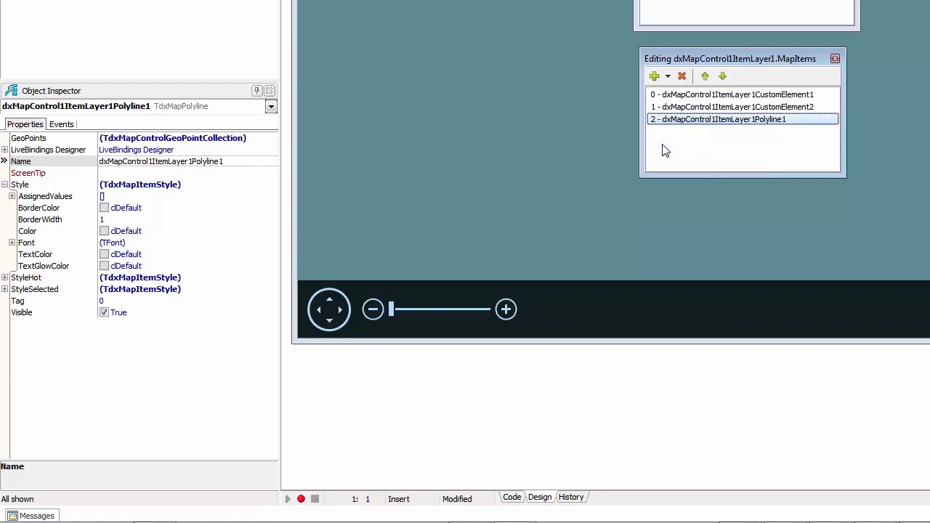
pyautogui.moveTo(661, 151)
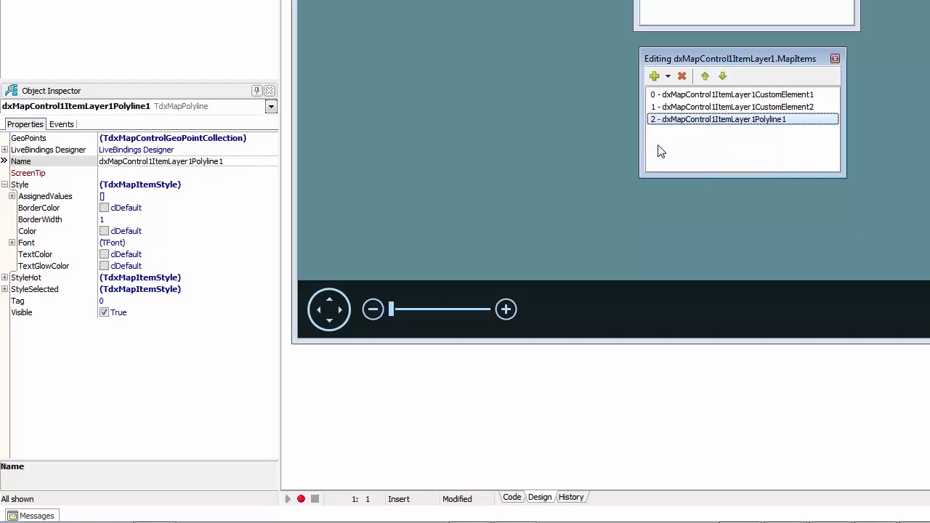
pyautogui.moveTo(288, 146)
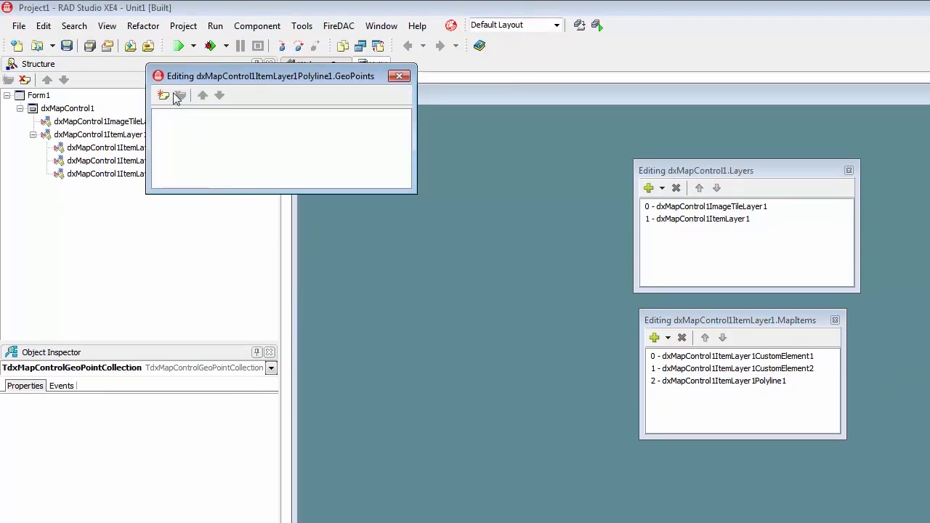
pyautogui.click(162, 95)
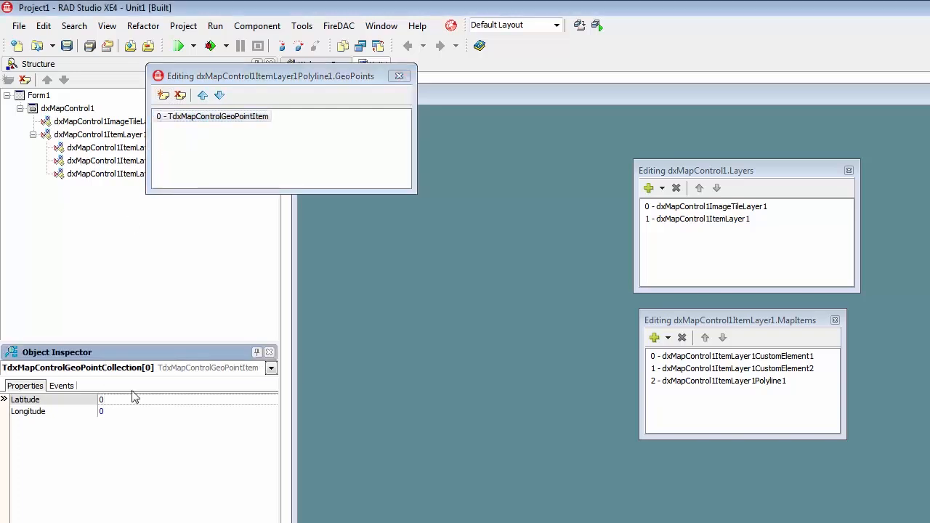
pyautogui.write('34.1532')
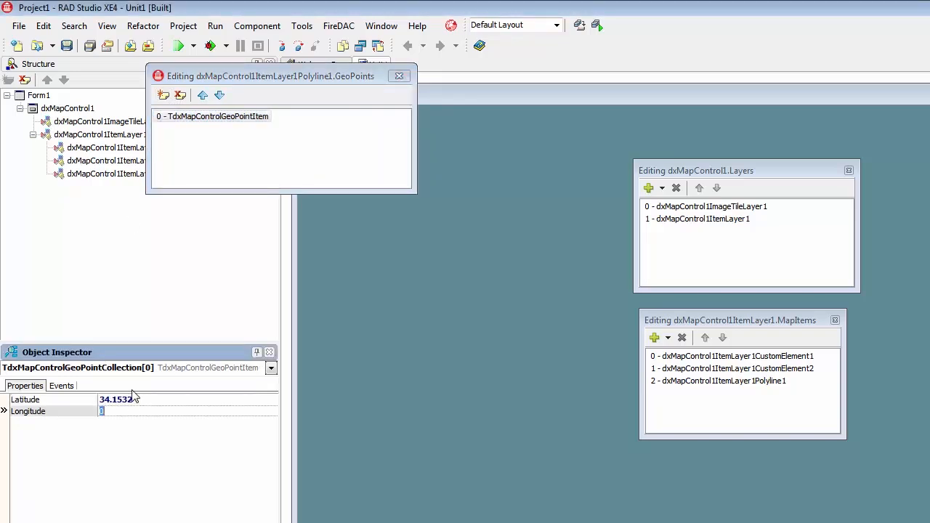
pyautogui.write('-118.25')
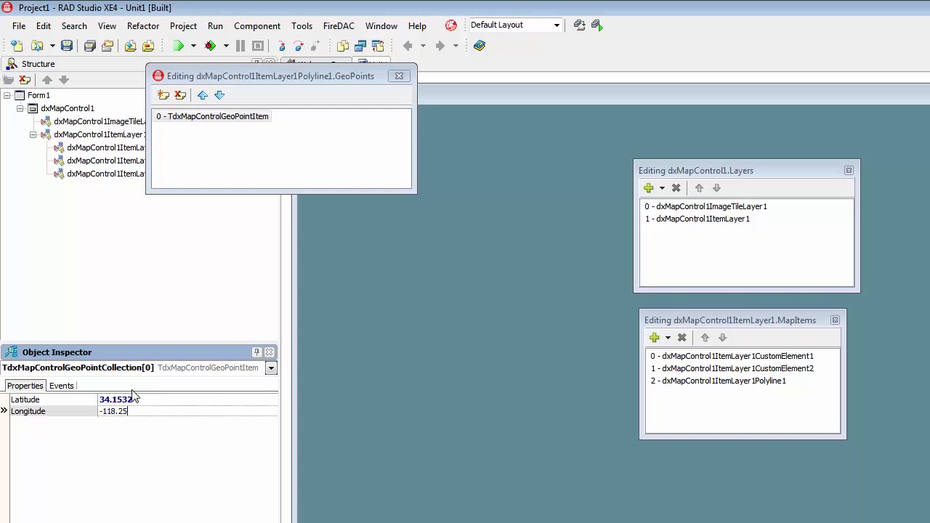
# Add the polyline's second geo point at 50.3305, 7.7287.
pyautogui.click(163, 96)
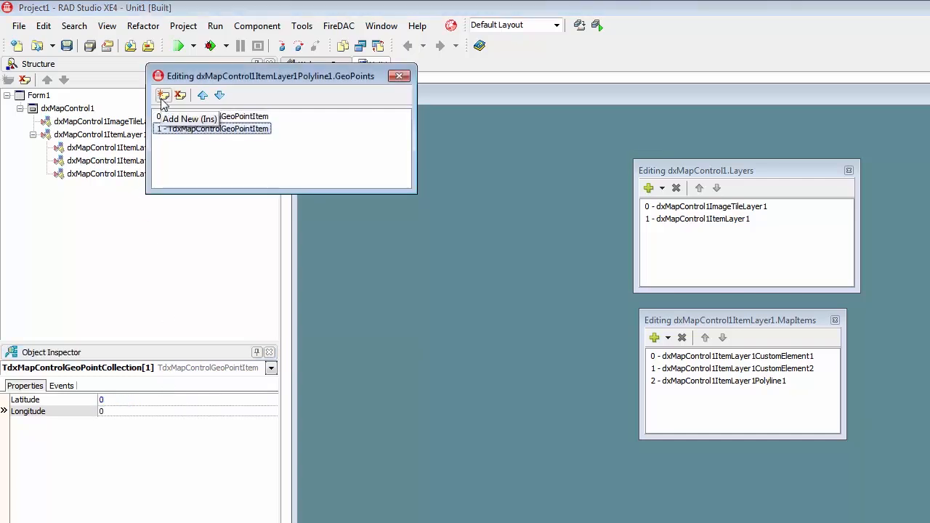
pyautogui.write('50')
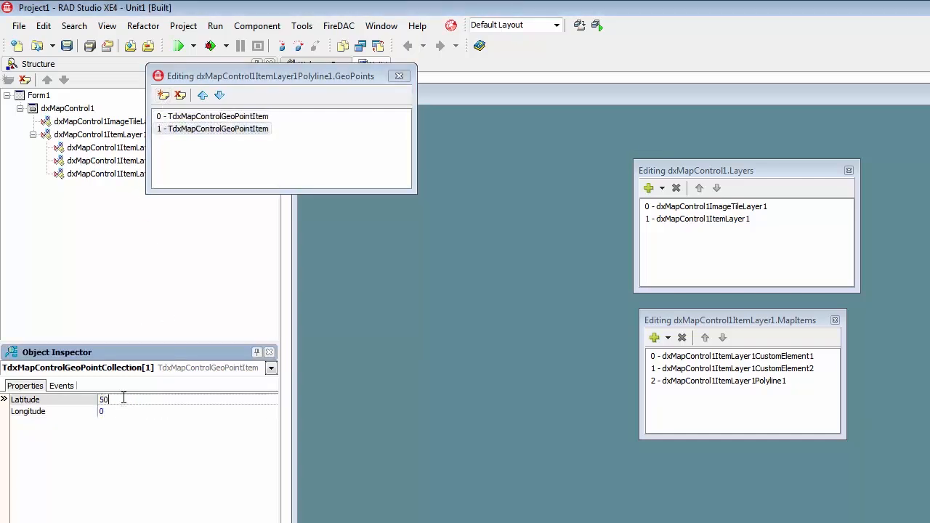
pyautogui.write('50.3305')
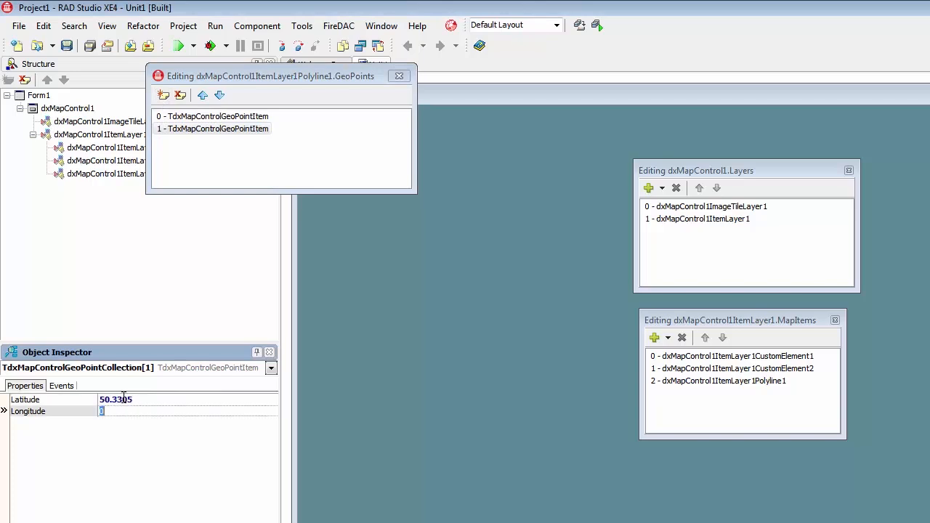
pyautogui.write('7.7287')
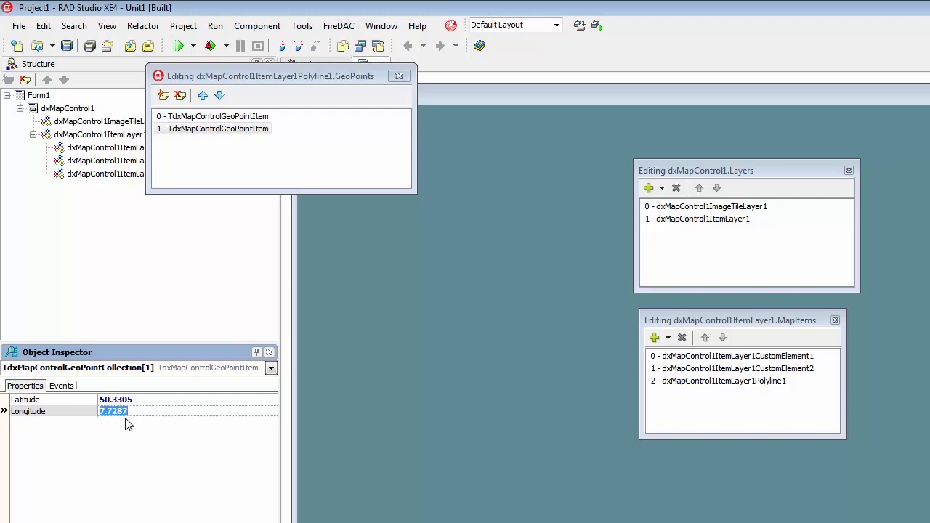
pyautogui.moveTo(613, 384)
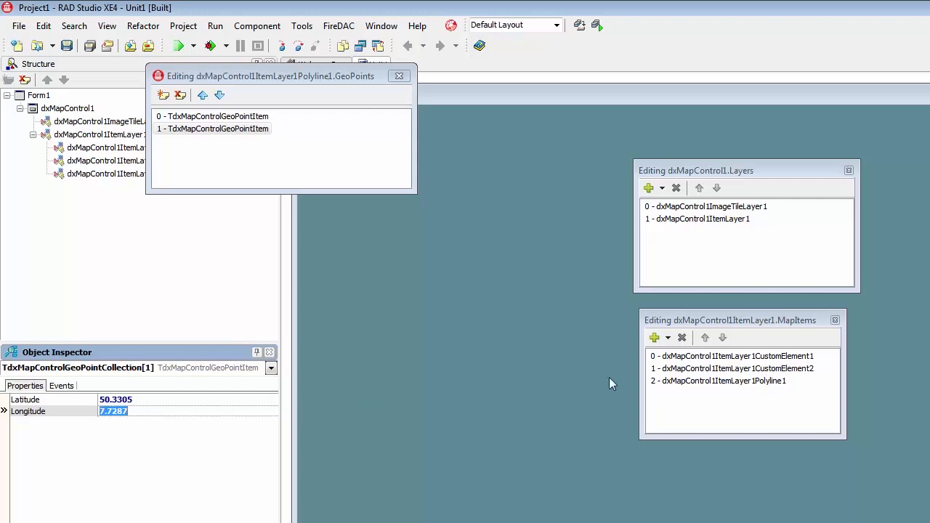
# Set Polyline1's Style BorderColor to clYellow and run the application.
pyautogui.click(721, 381)
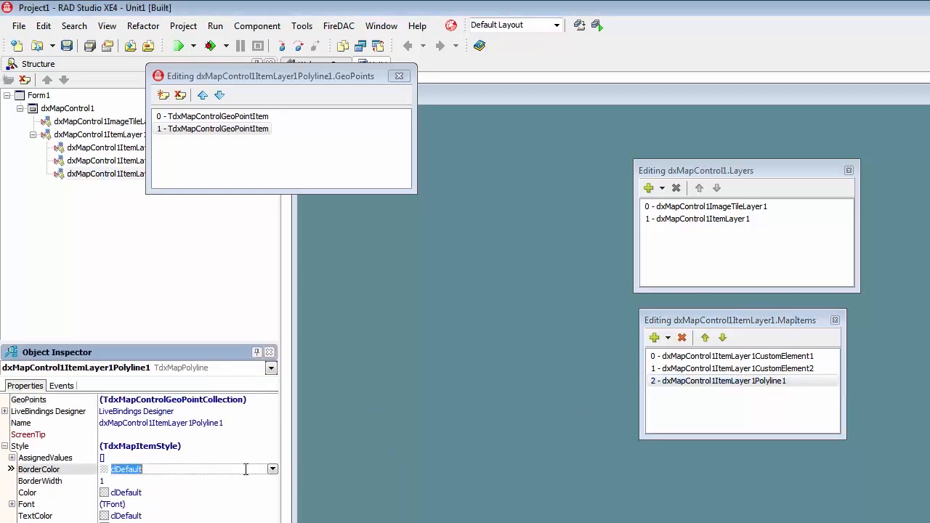
pyautogui.click(272, 468)
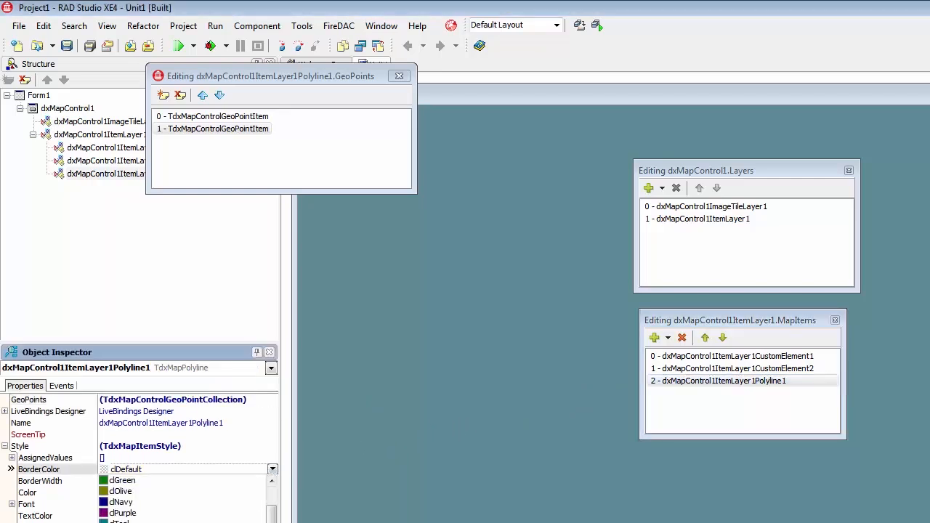
pyautogui.click(128, 468)
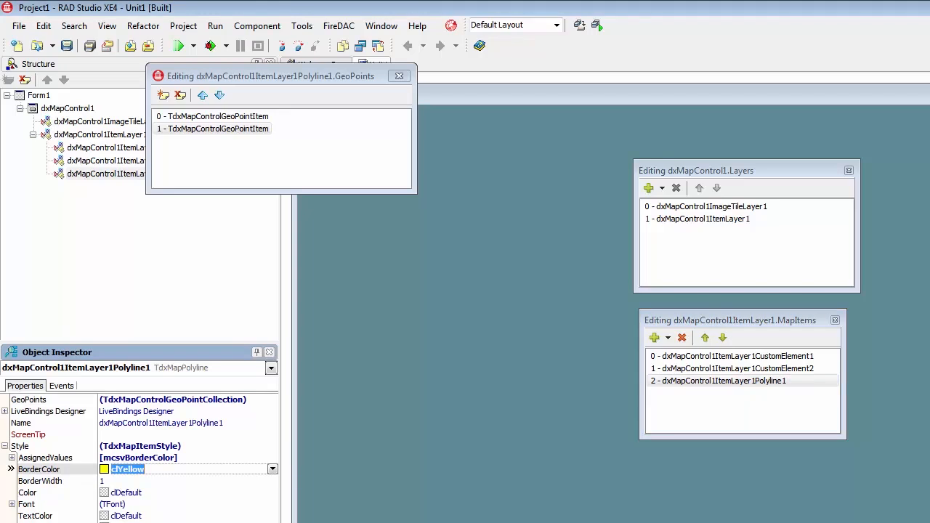
pyautogui.moveTo(206, 485)
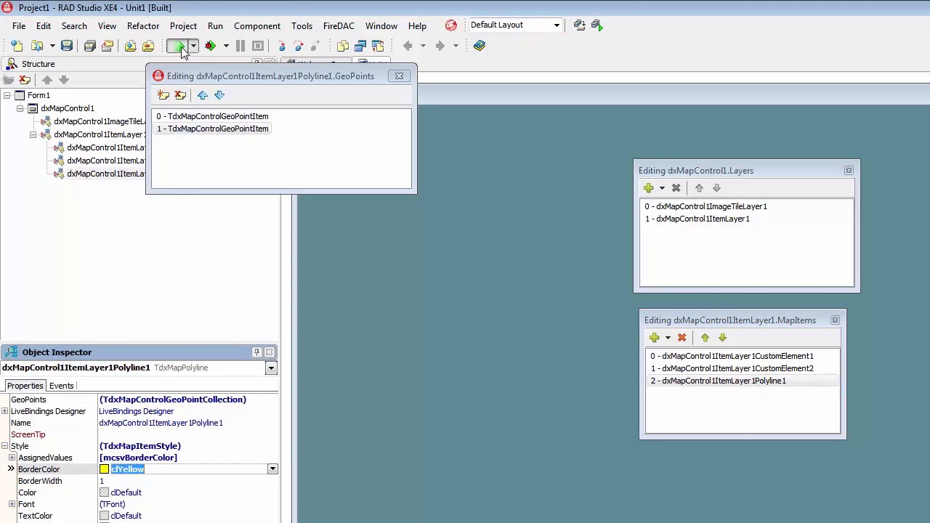
pyautogui.click(178, 45)
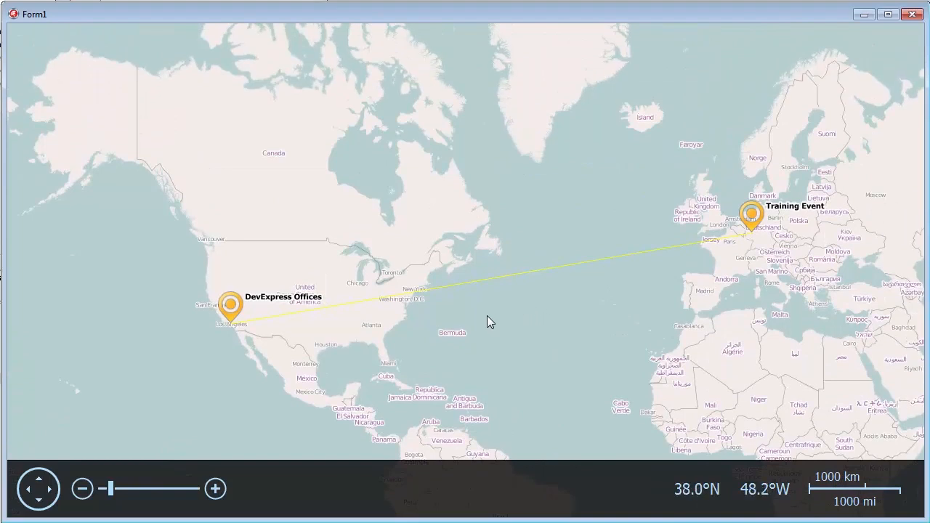
pyautogui.moveTo(750, 282)
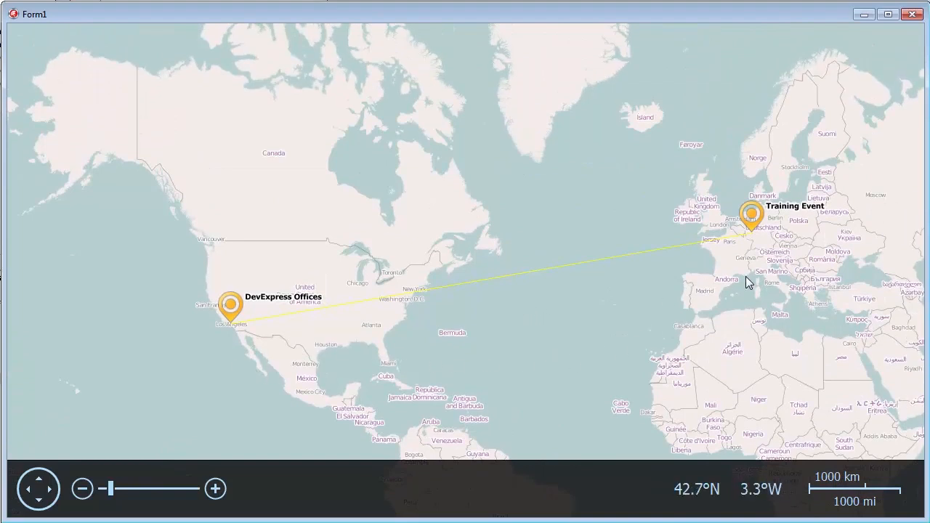
# Zoom the running map showing both pins joined by the yellow polyline.
pyautogui.scroll(-3)
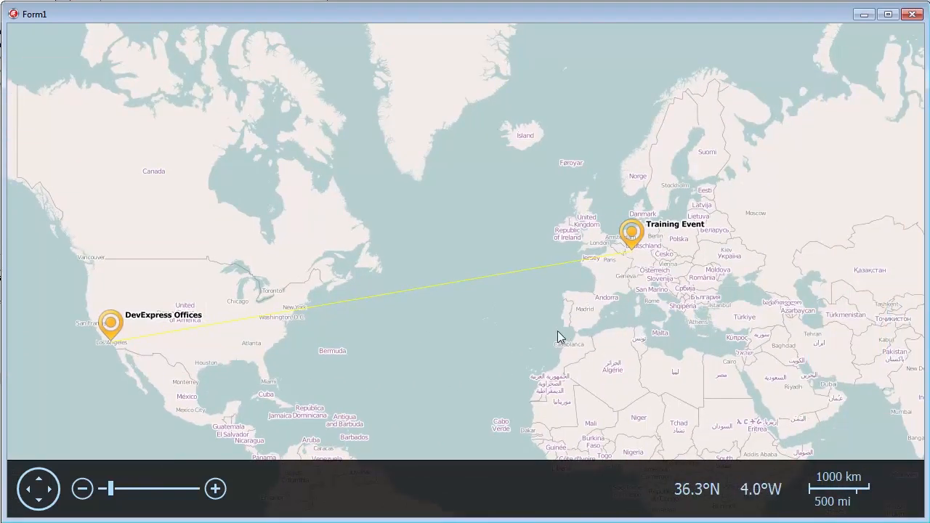